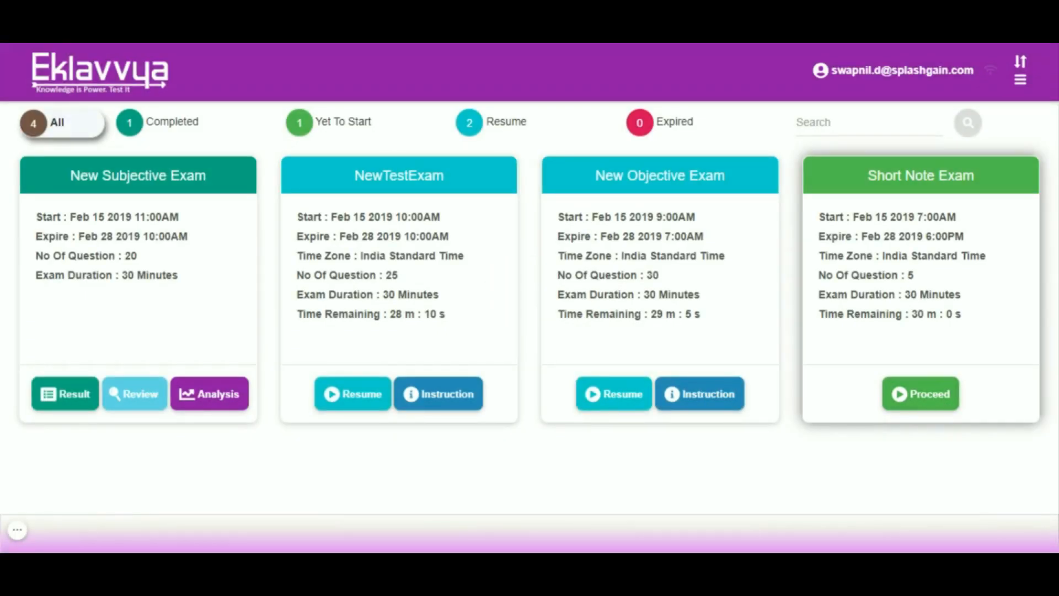
# Proceed into the Short Note Exam card to reach its instructions page (5 questions, 30 minutes)
pyautogui.click(920, 392)
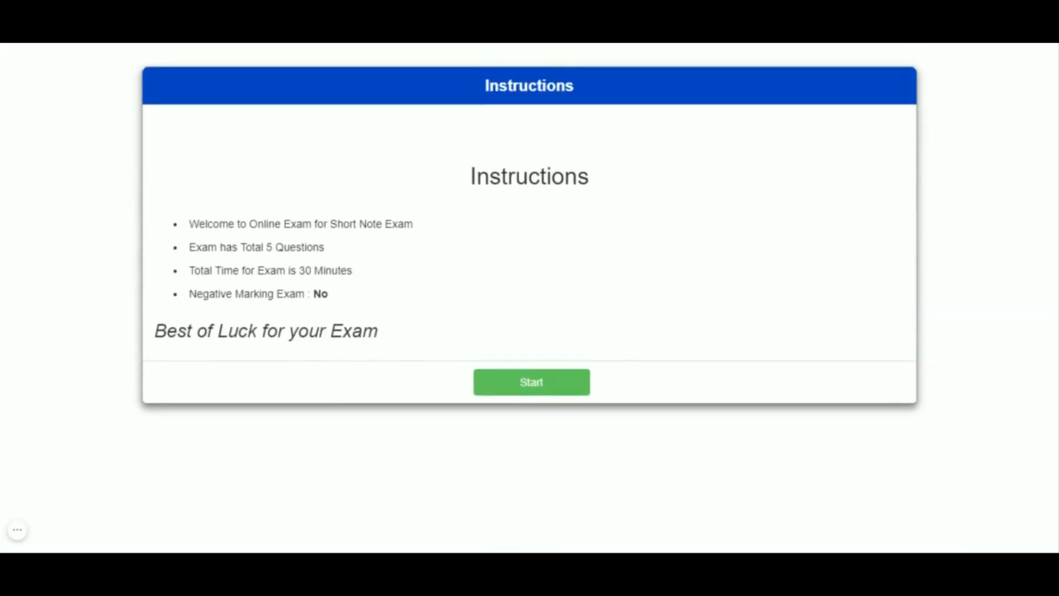
# Start the exam and write 'This is answer for the exam. you can type' as Question 1's answer
pyautogui.click(530, 382)
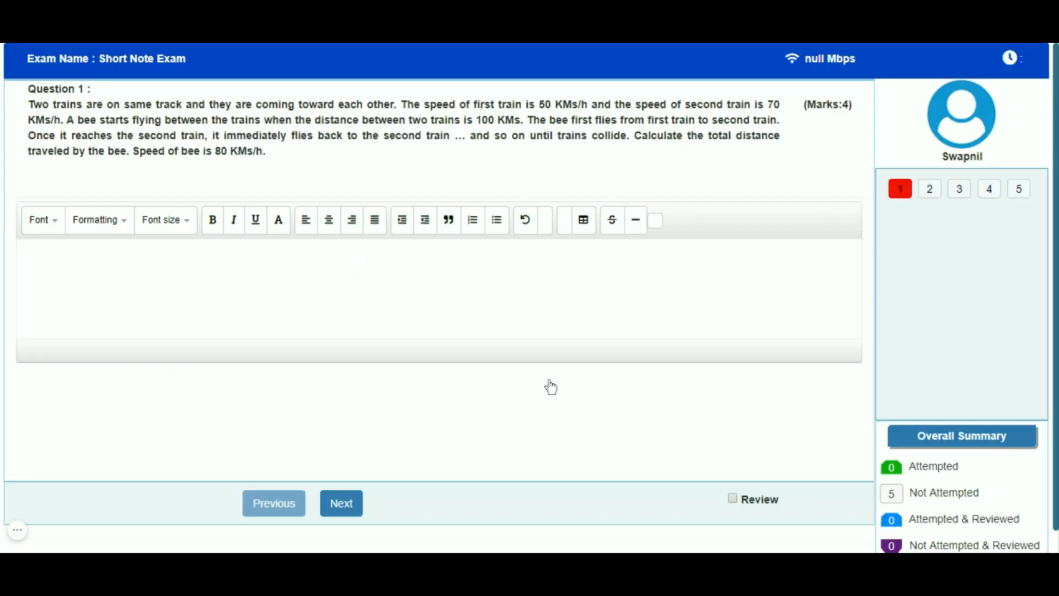
pyautogui.click(439, 290)
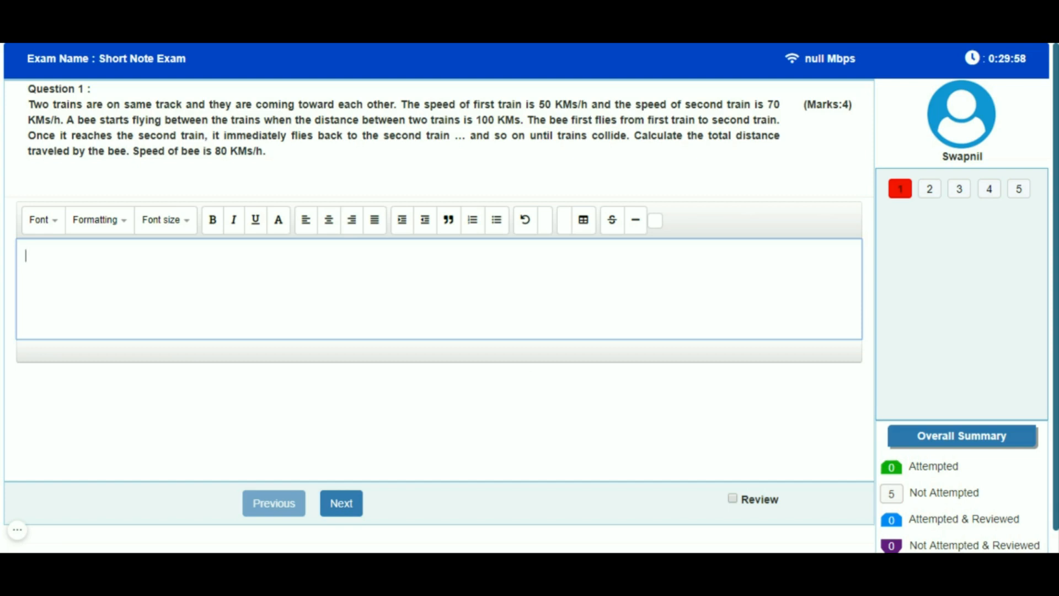
pyautogui.write('This is')
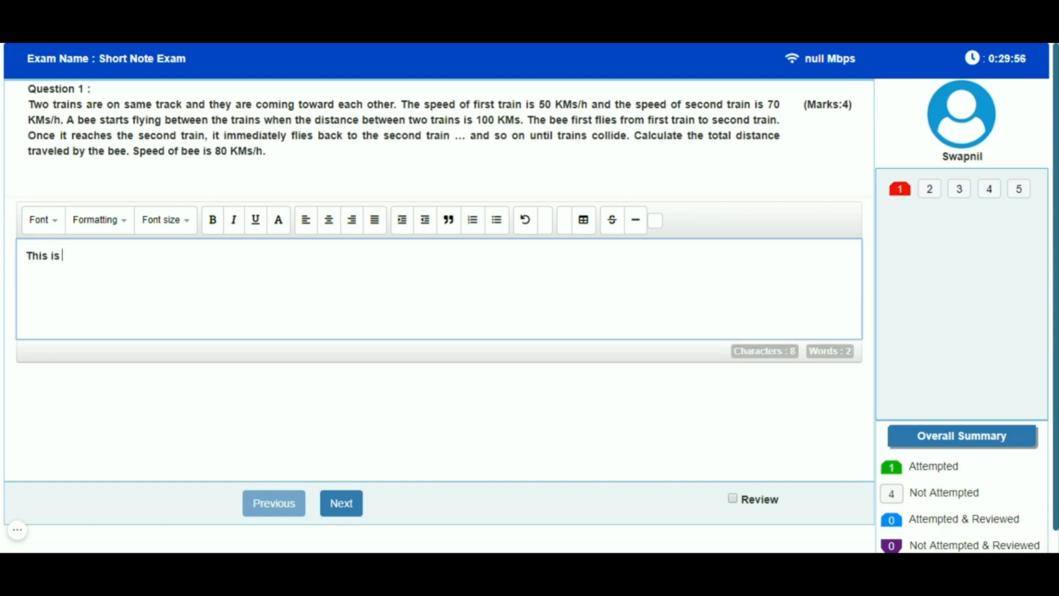
pyautogui.write('answer for th')
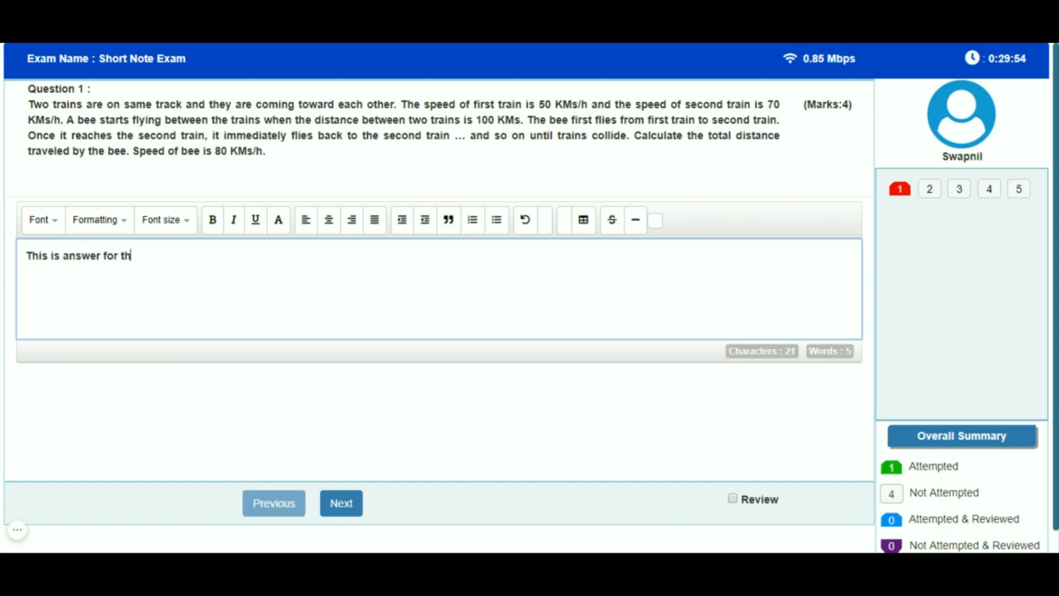
pyautogui.write('e exam.')
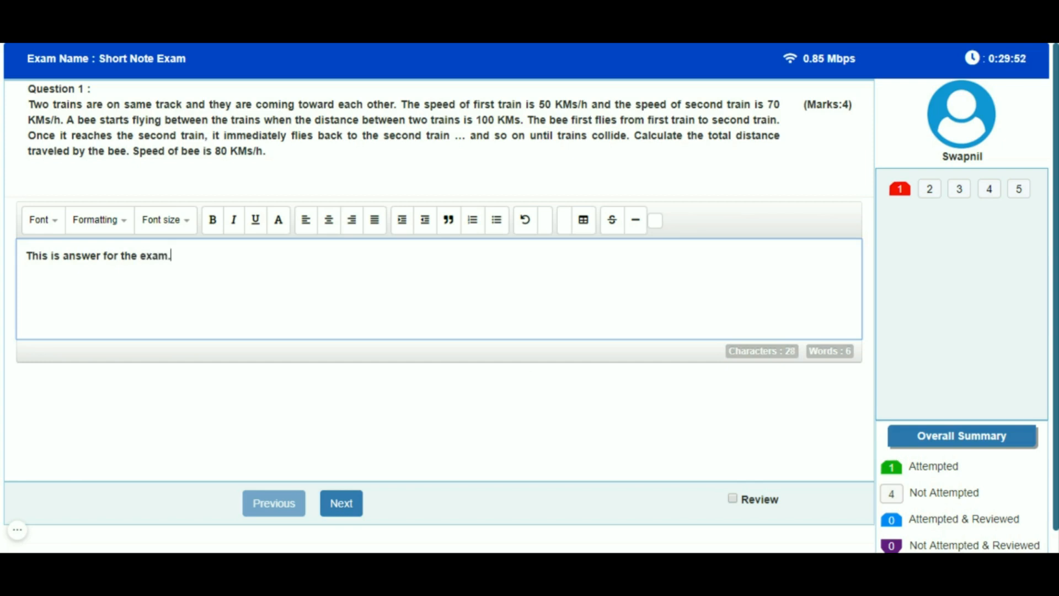
pyautogui.write('you can ty')
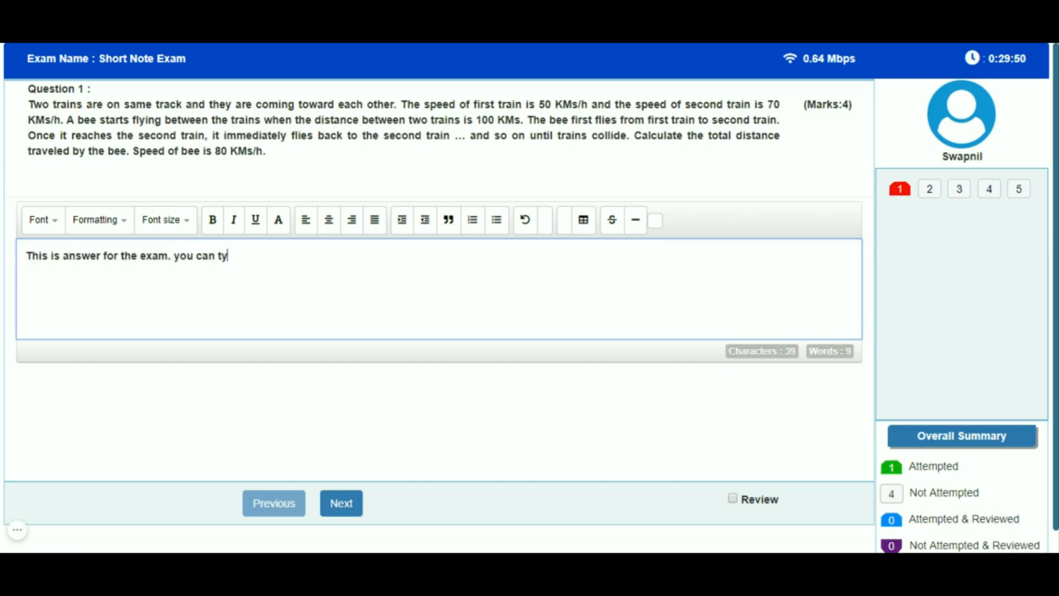
pyautogui.write('pe')
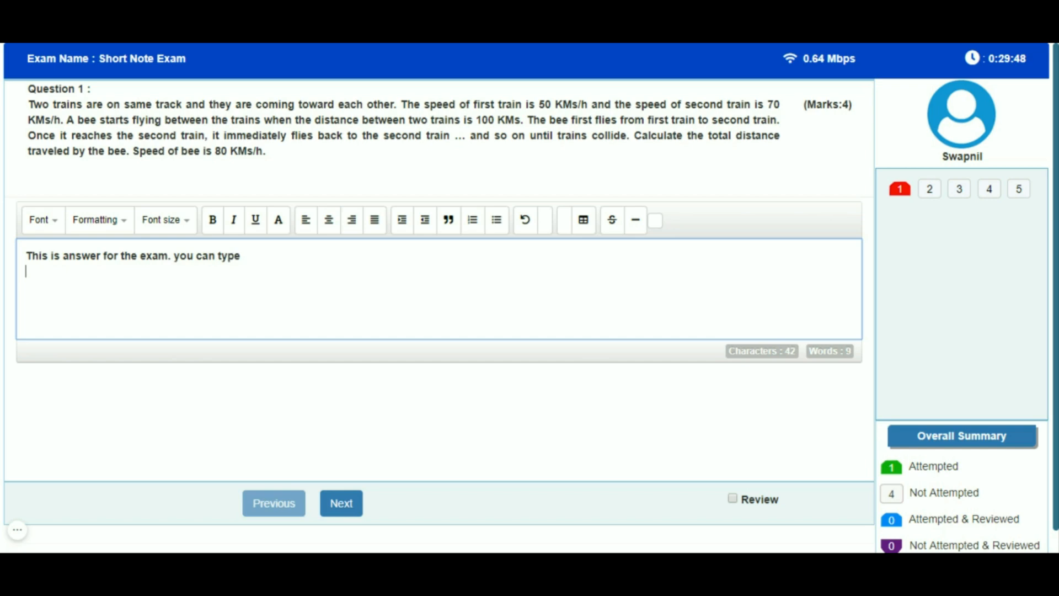
# Insert a 2x2 table into the answer, fill its top cells with 'Table colu' text, and add '. Answer' to the first line
pyautogui.click(583, 219)
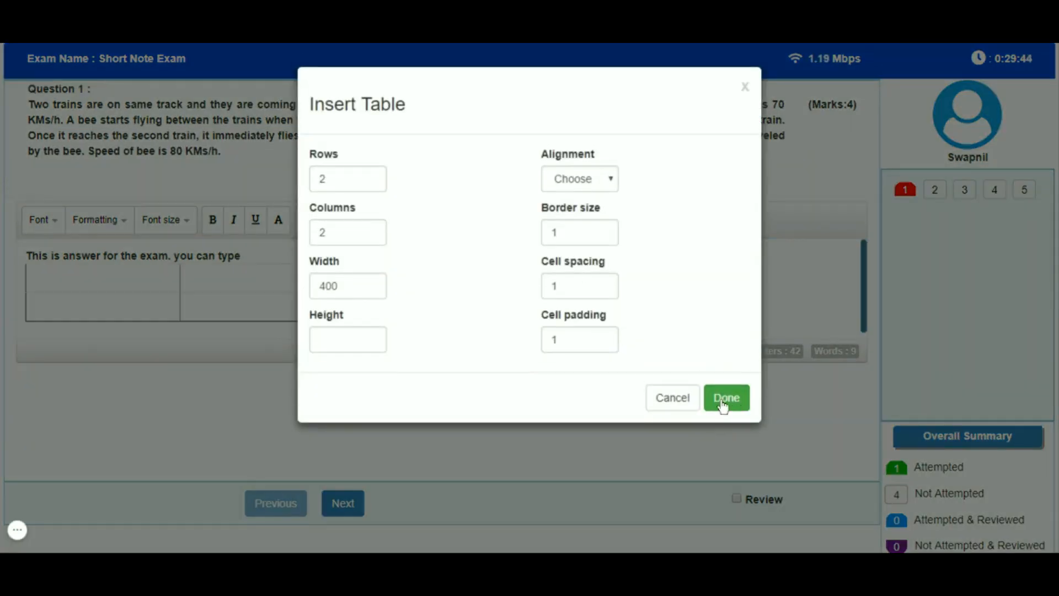
pyautogui.click(725, 397)
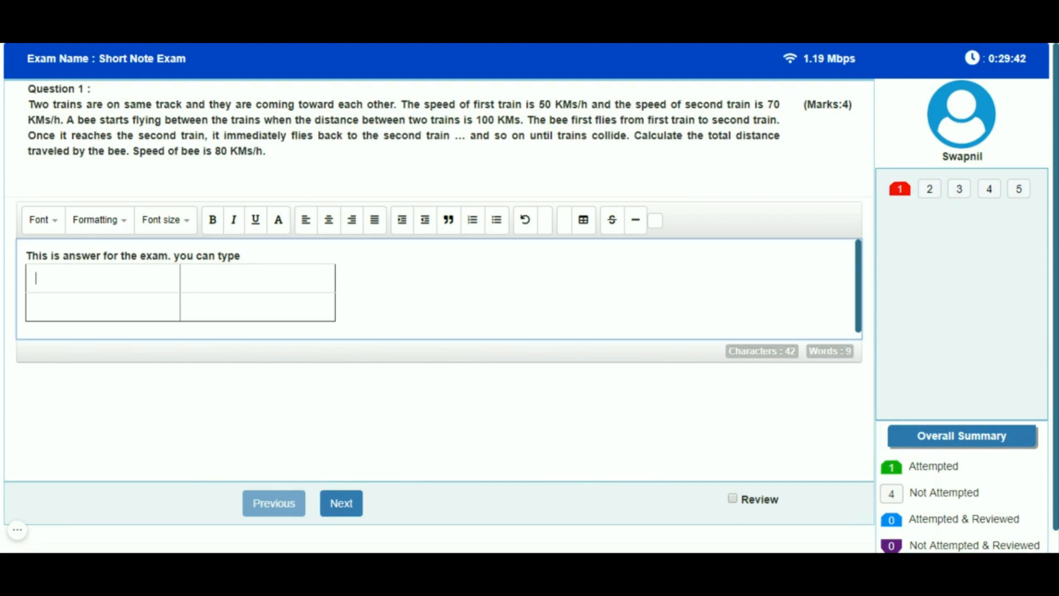
pyautogui.write('Tale co')
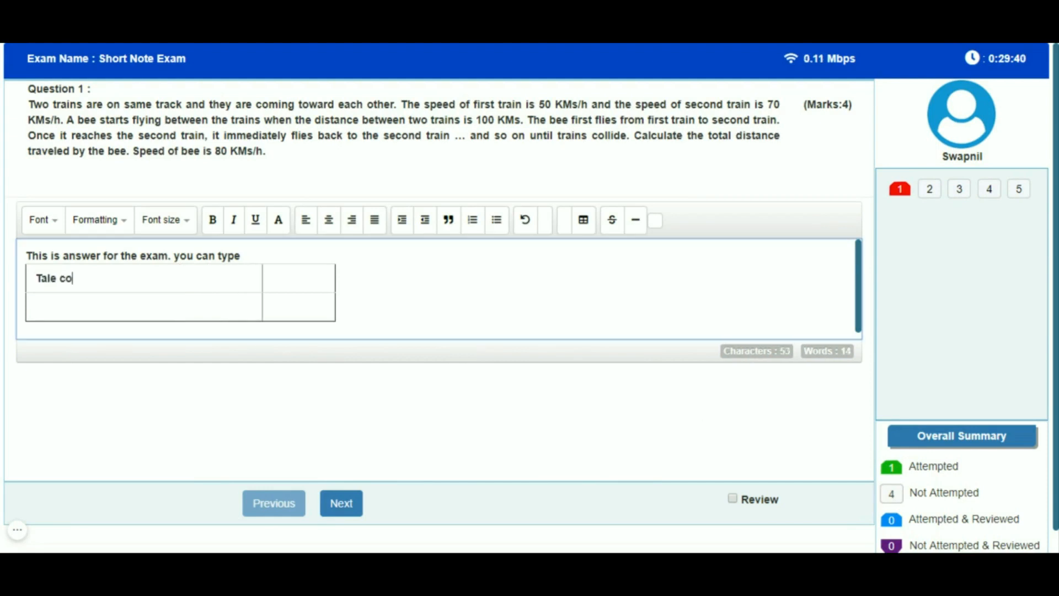
pyautogui.write('l')
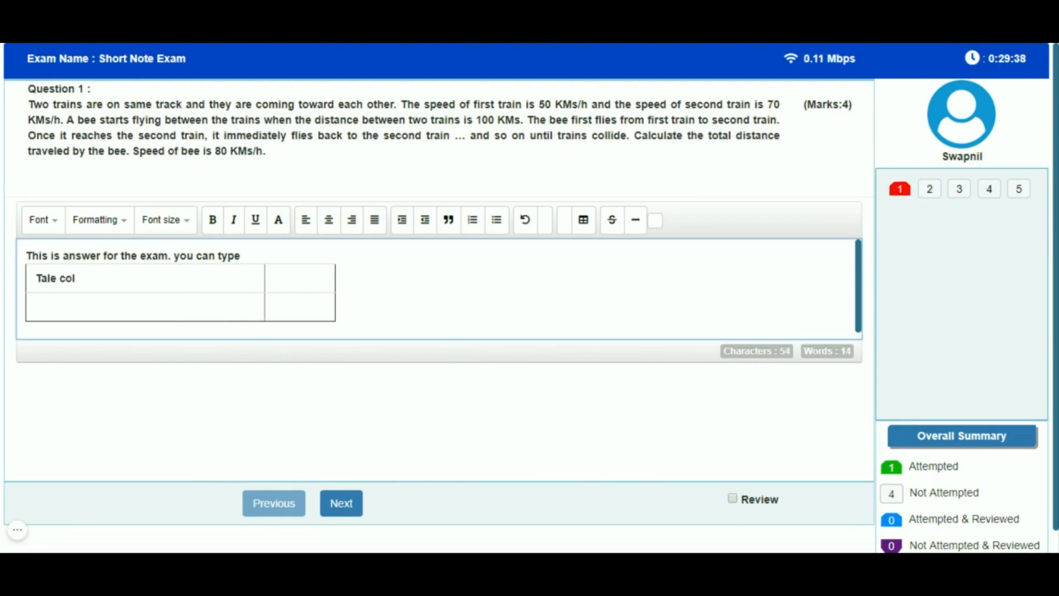
pyautogui.write('Table column2')
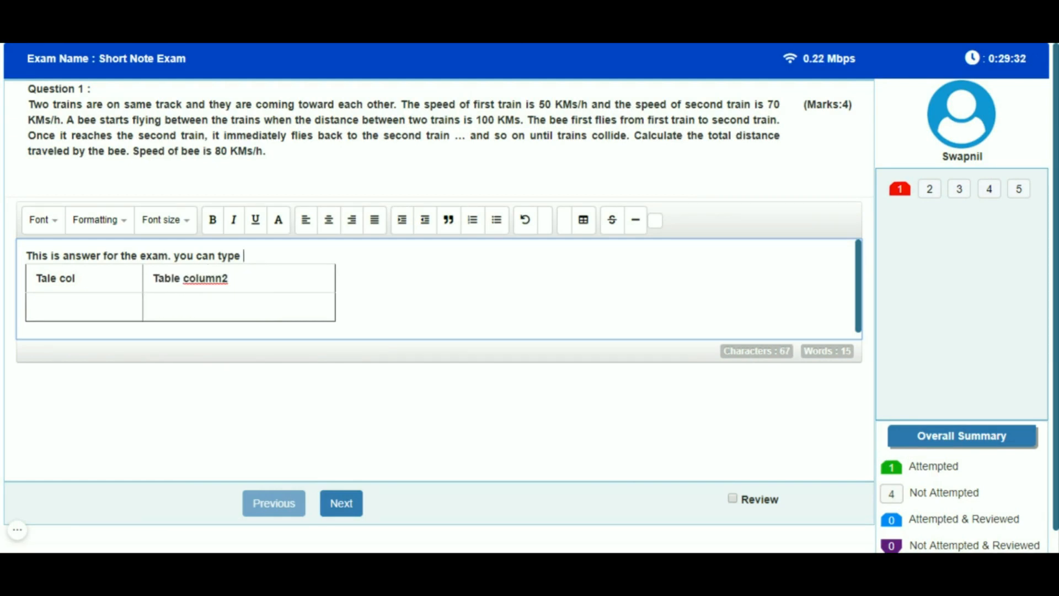
pyautogui.write('lklklk')
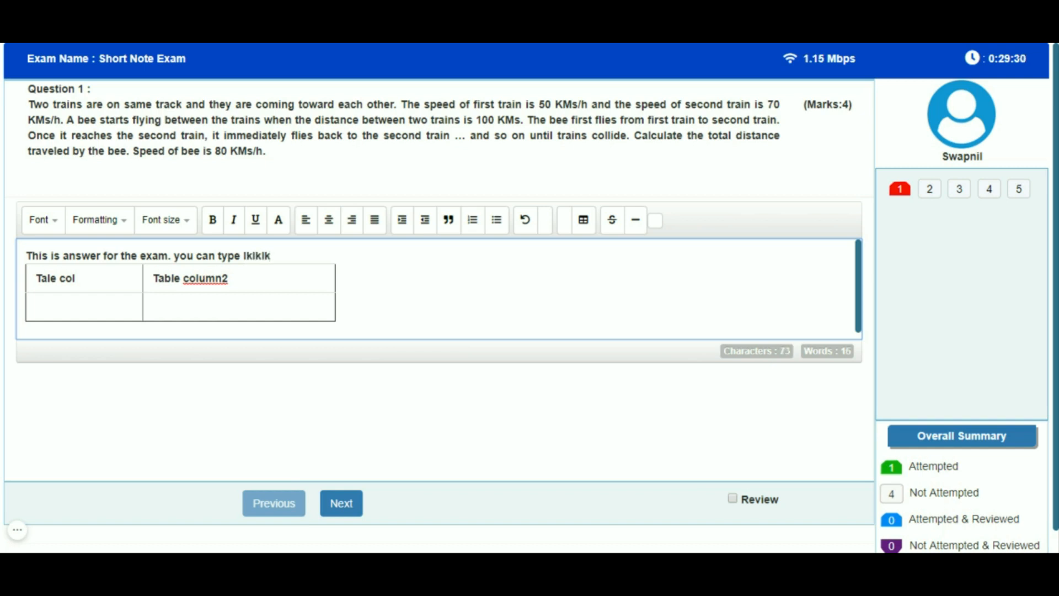
pyautogui.write('. Answer')
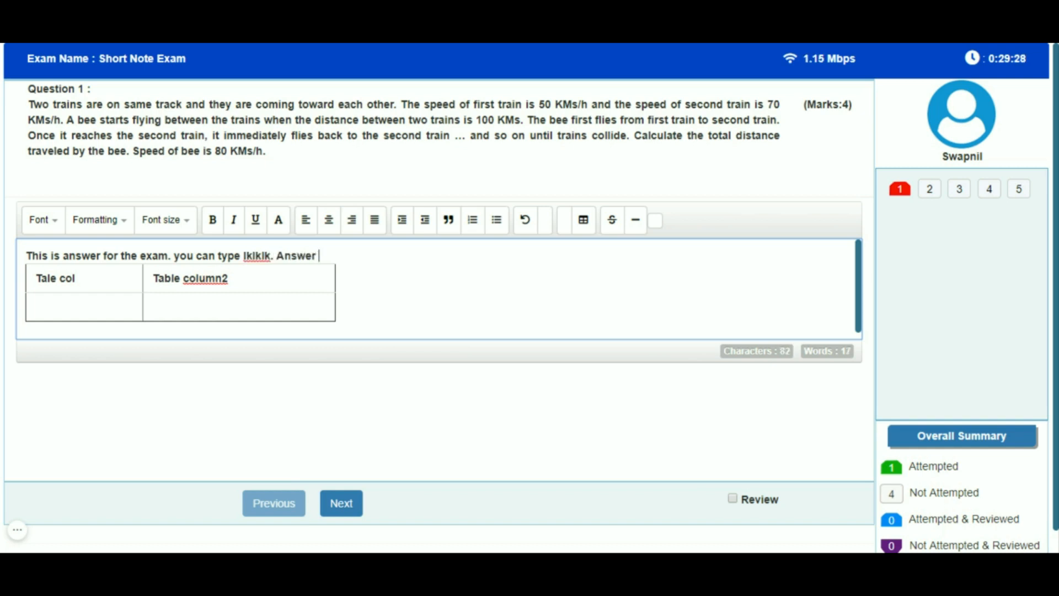
# Move on to Question 2, landing on the exam-page redirect notice
pyautogui.click(341, 503)
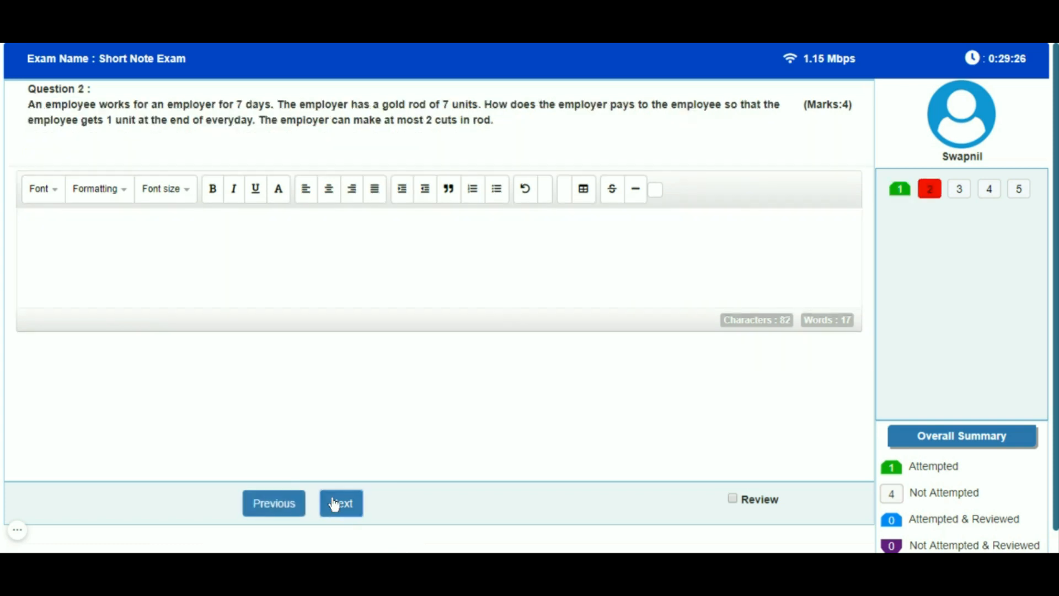
pyautogui.write('th')
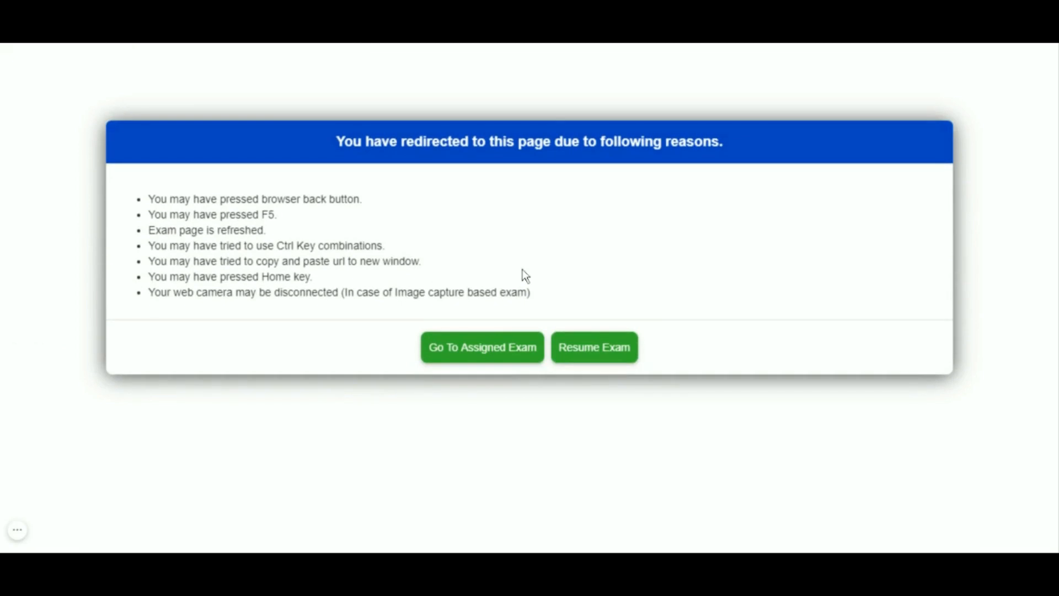
pyautogui.moveTo(562, 283)
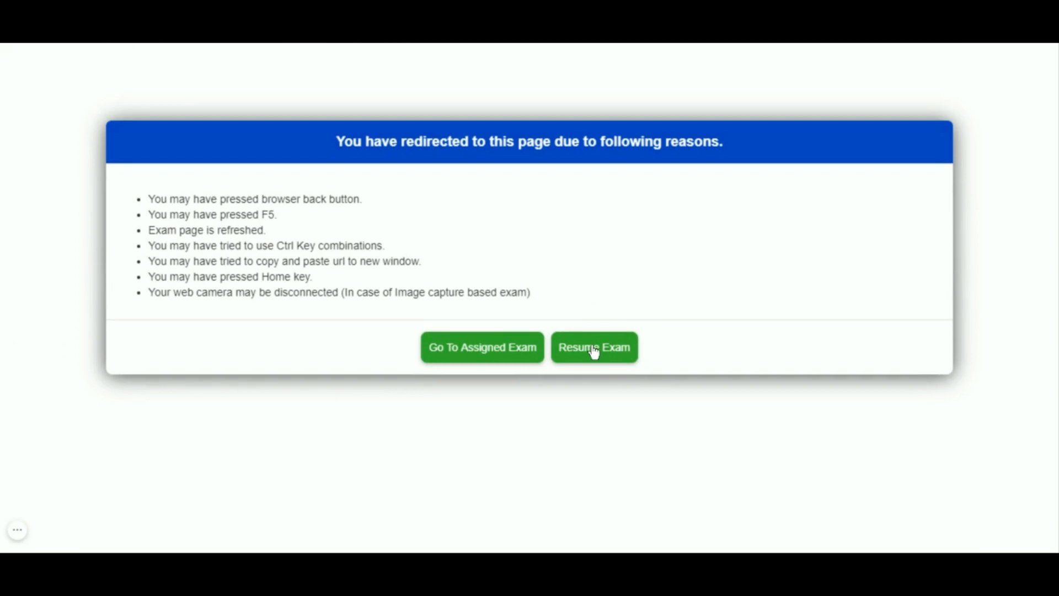
# Resume the interrupted exam and advance from Question 2 to Question 3
pyautogui.click(594, 346)
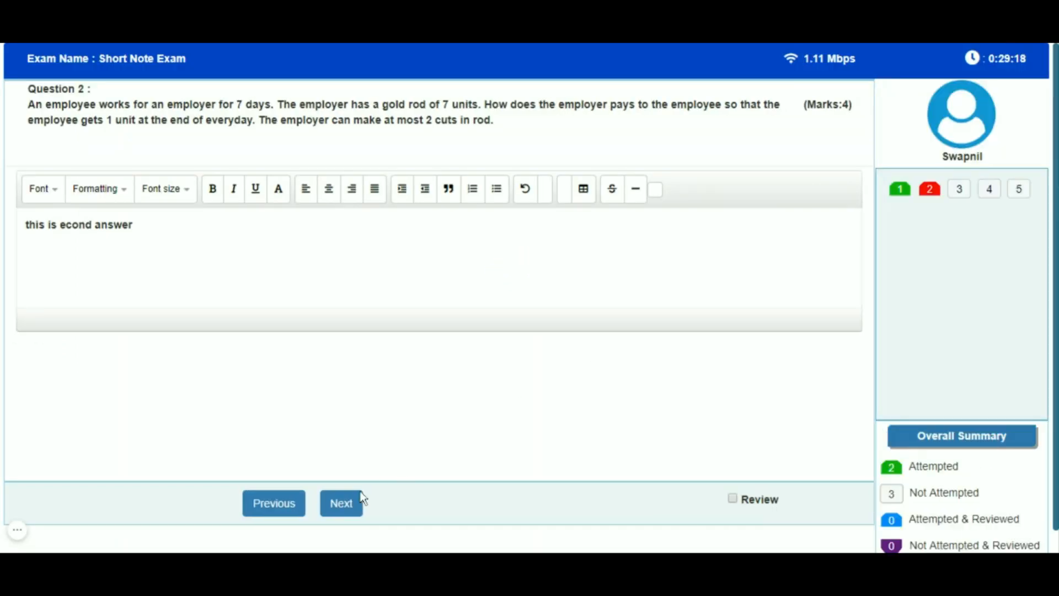
pyautogui.click(341, 503)
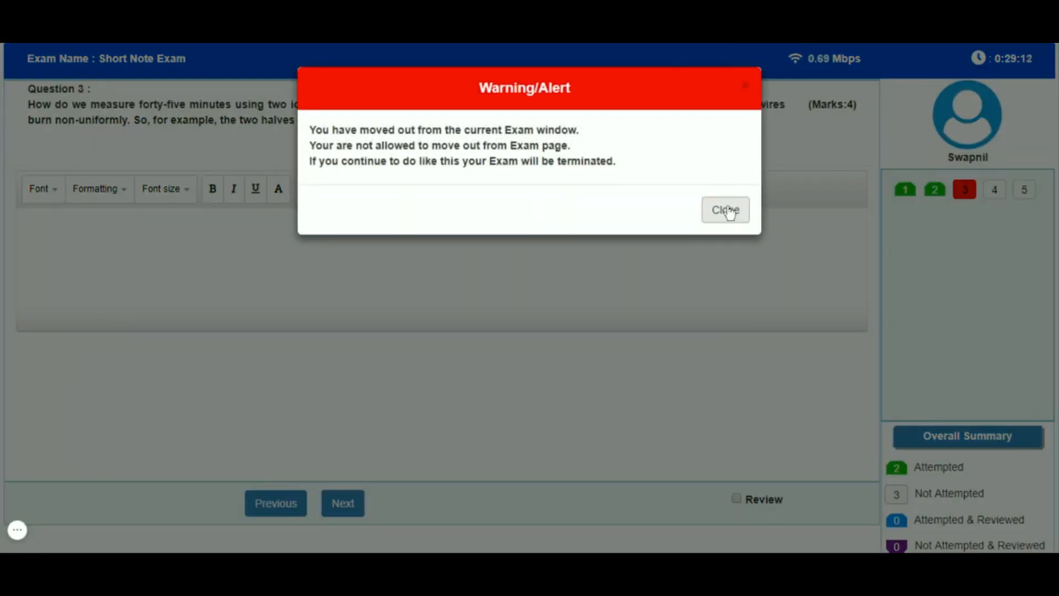
# Dismiss the leaving-window warning, answer Question 3 with 'Todo' flagged for review, and advance to Question 4
pyautogui.click(724, 209)
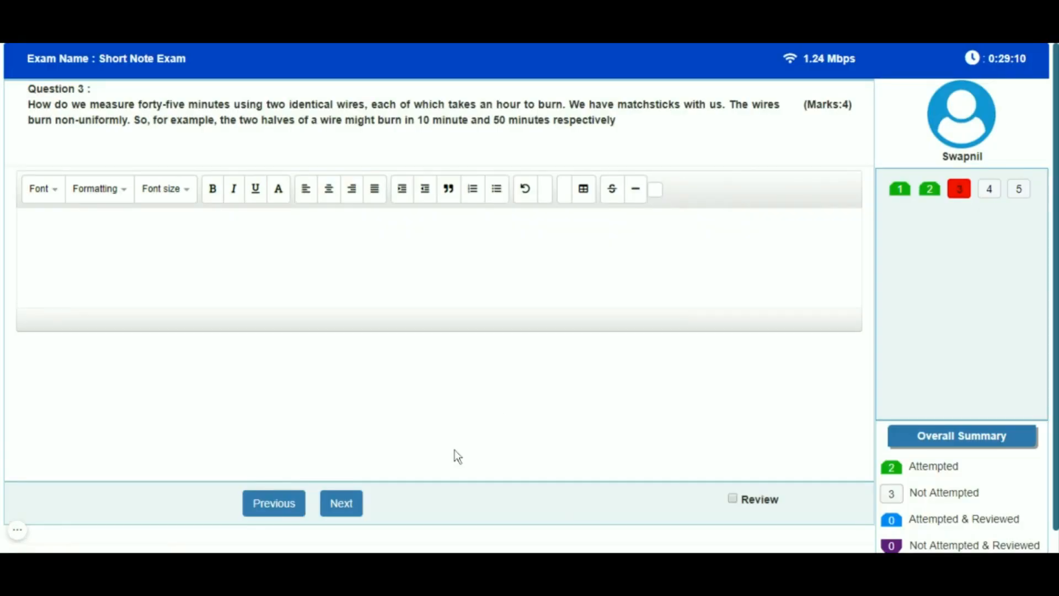
pyautogui.click(733, 498)
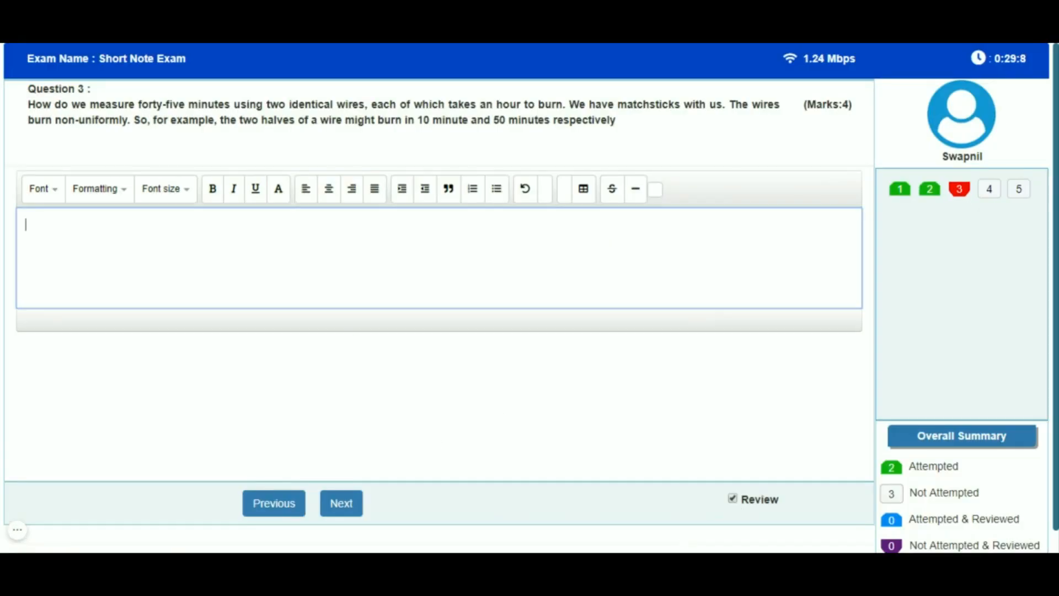
pyautogui.write('T')
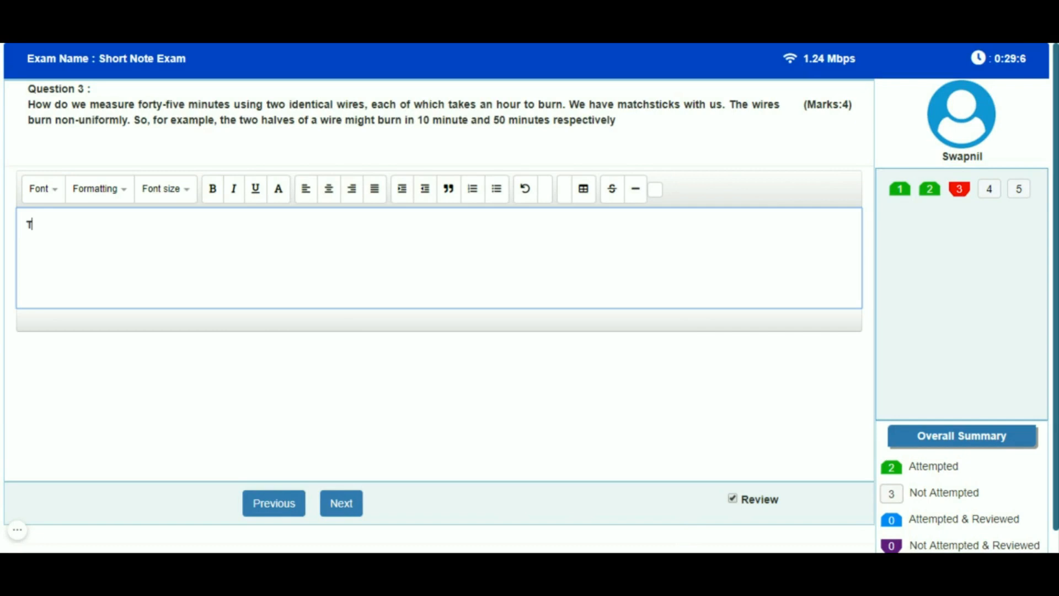
pyautogui.write('odo')
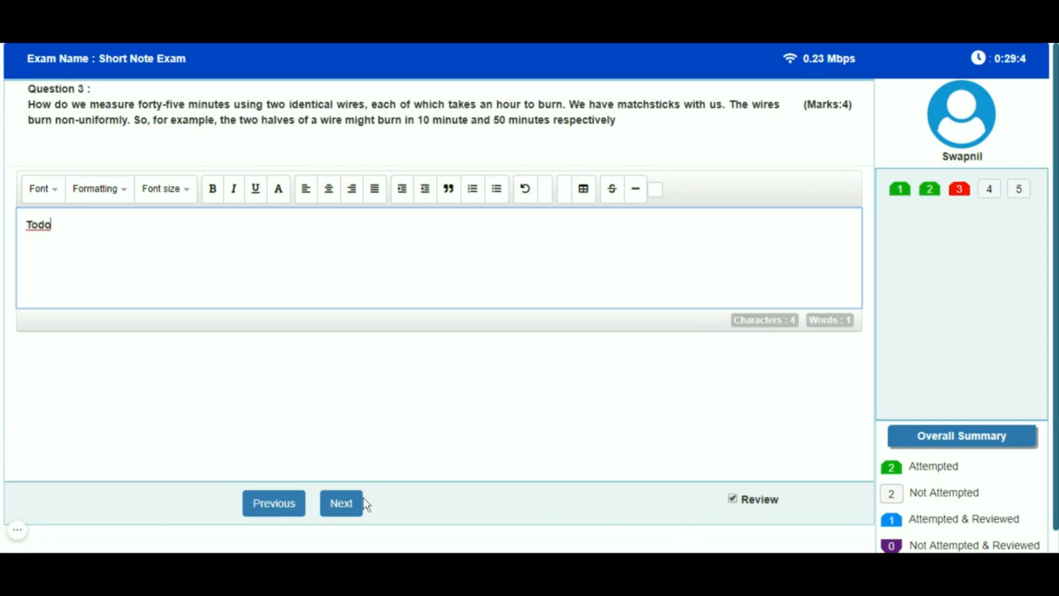
pyautogui.click(341, 503)
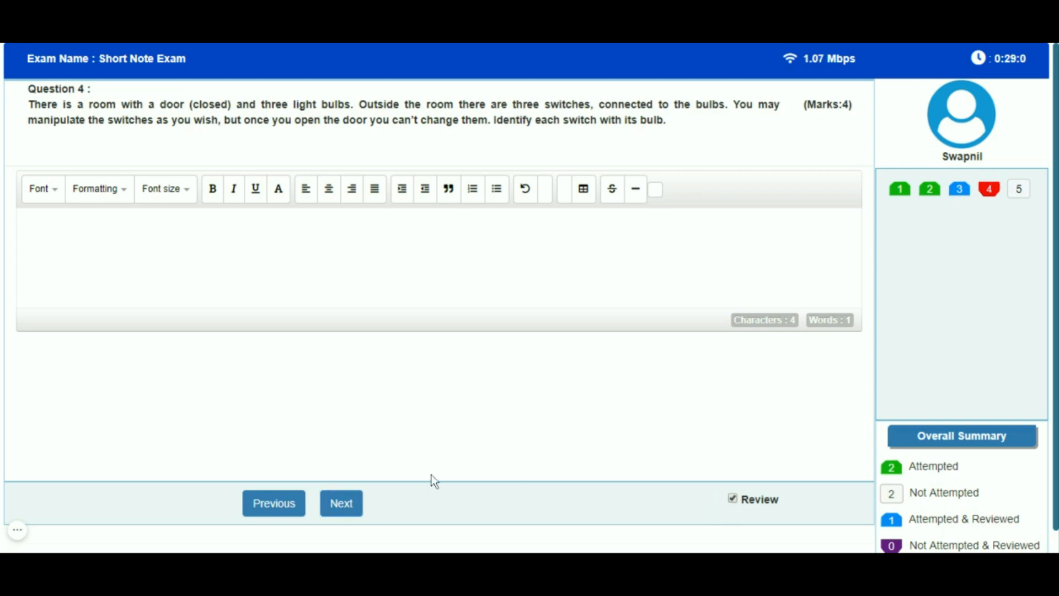
# Move to Question 5, begin its answer with 'this can be', then go back to Question 4
pyautogui.click(341, 503)
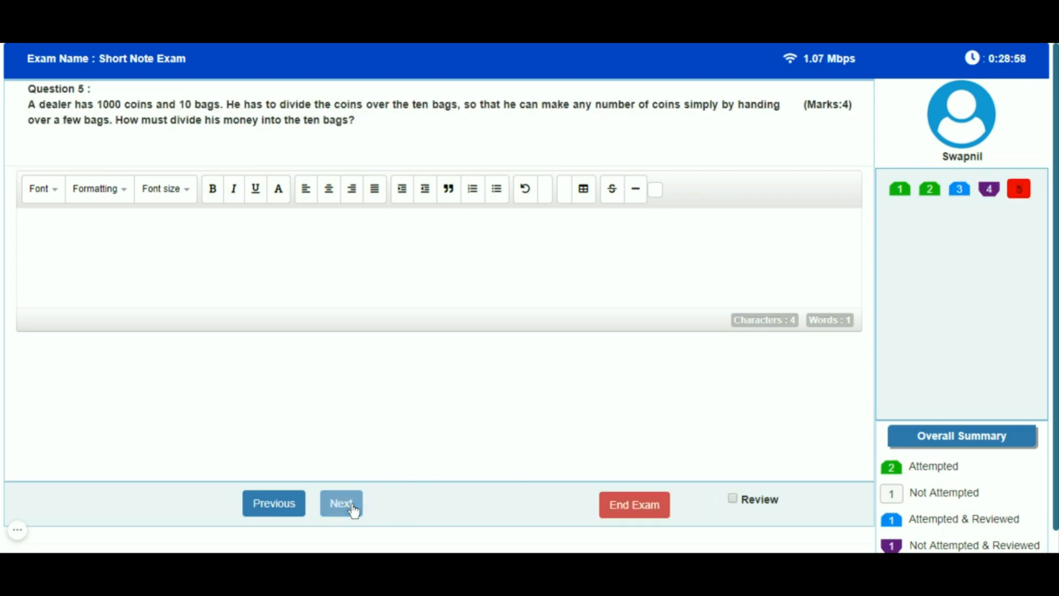
pyautogui.click(439, 258)
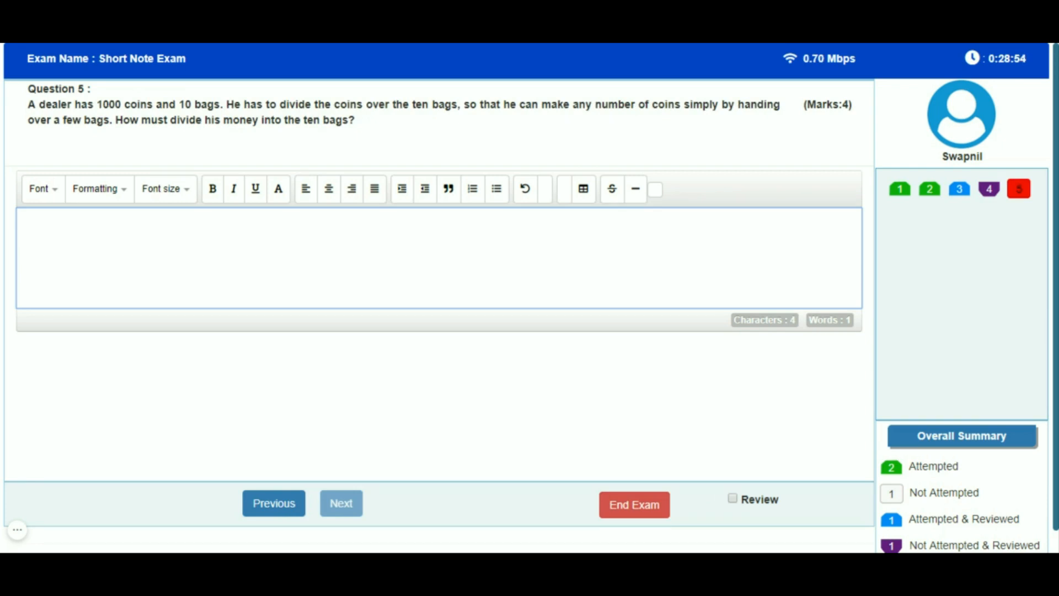
pyautogui.write('t')
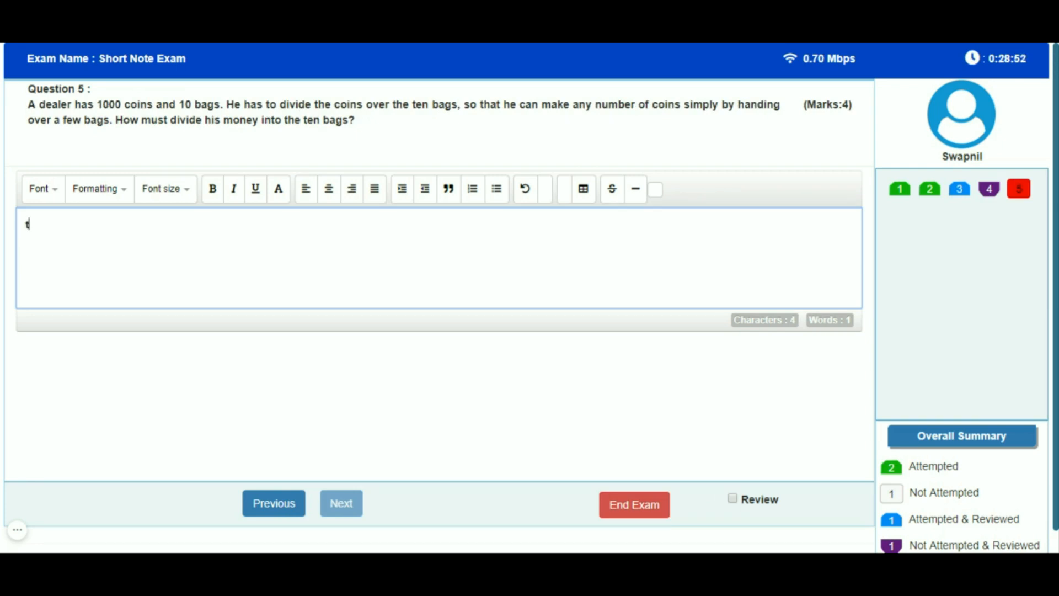
pyautogui.write('his can be')
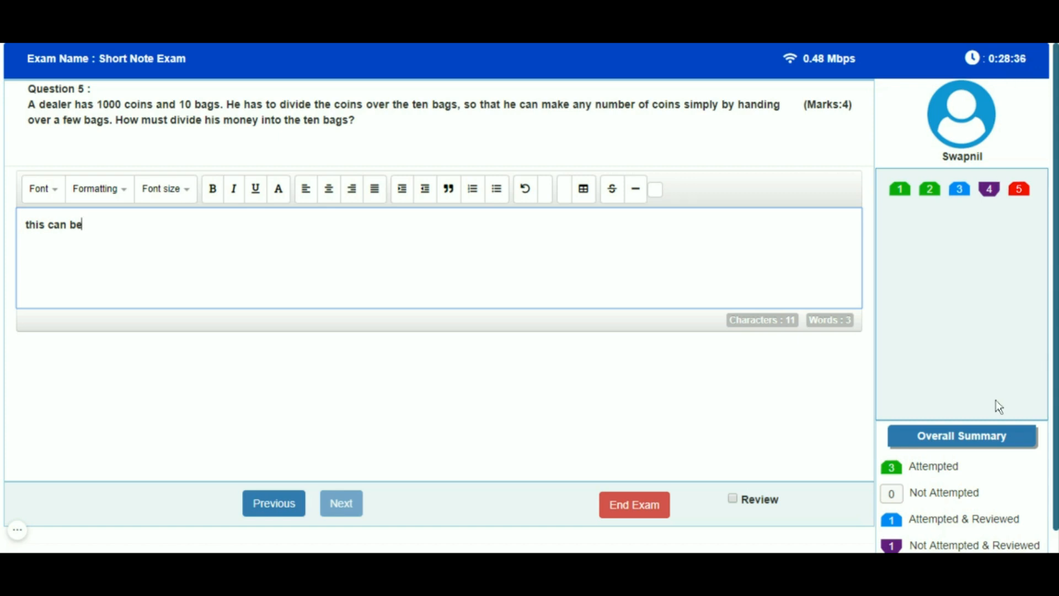
pyautogui.moveTo(978, 442)
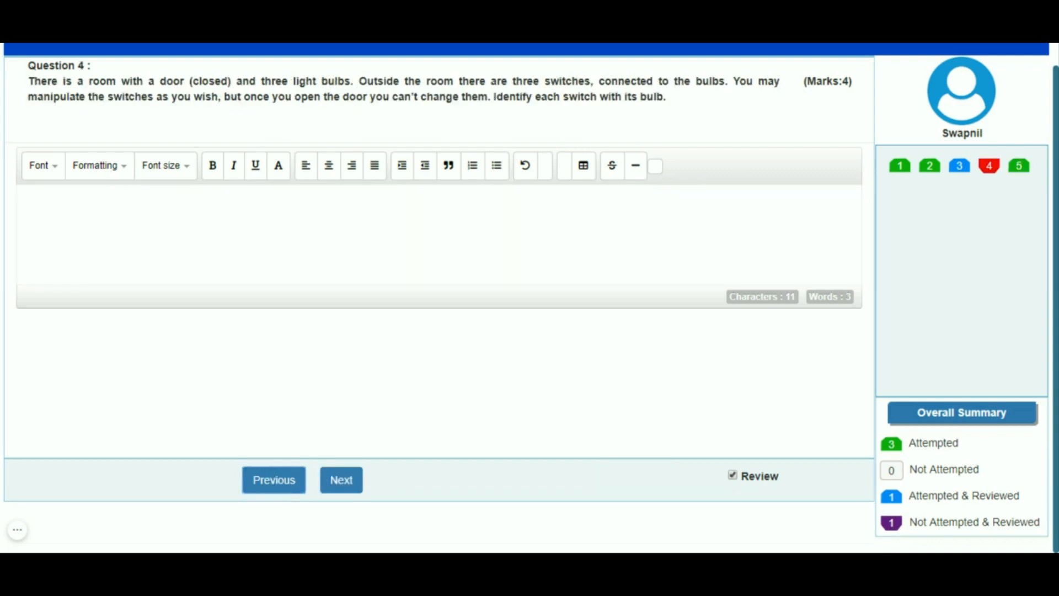
pyautogui.click(272, 480)
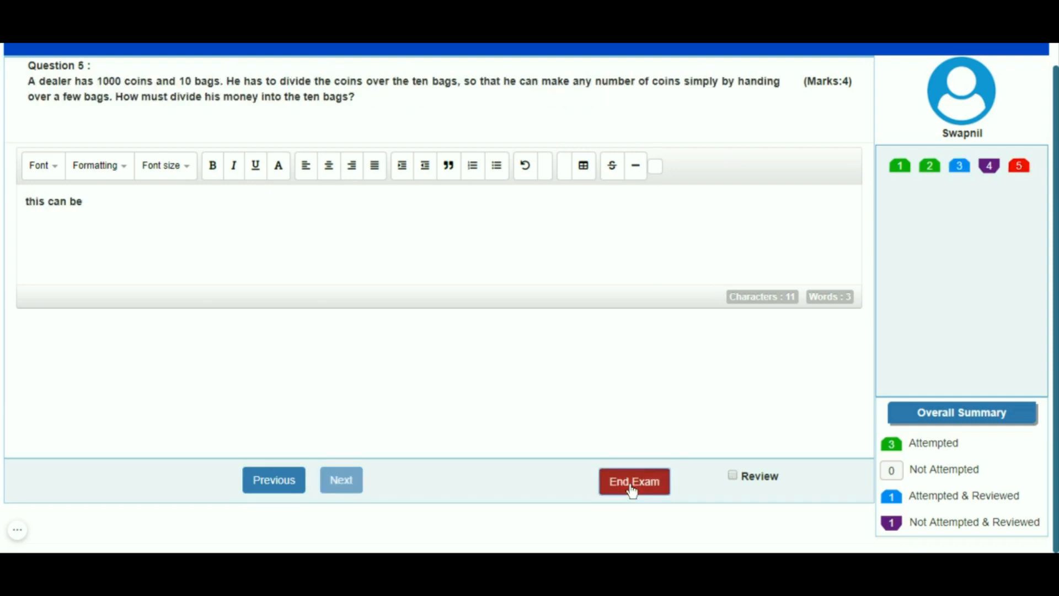
# Choose End Exam, then decline at the Exam Summary confirmation to keep Question 5 open
pyautogui.click(633, 481)
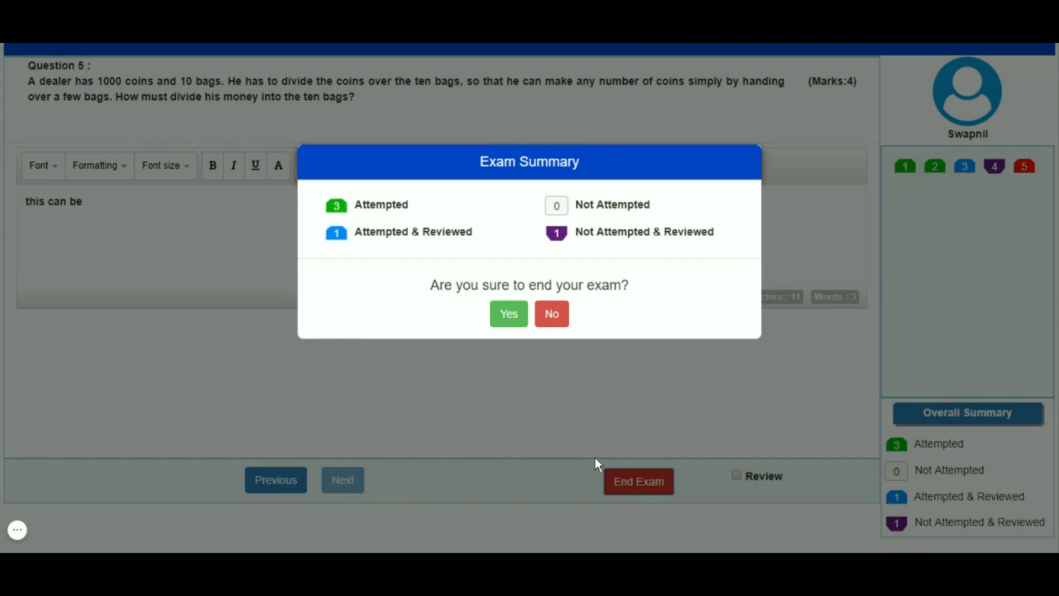
pyautogui.moveTo(643, 244)
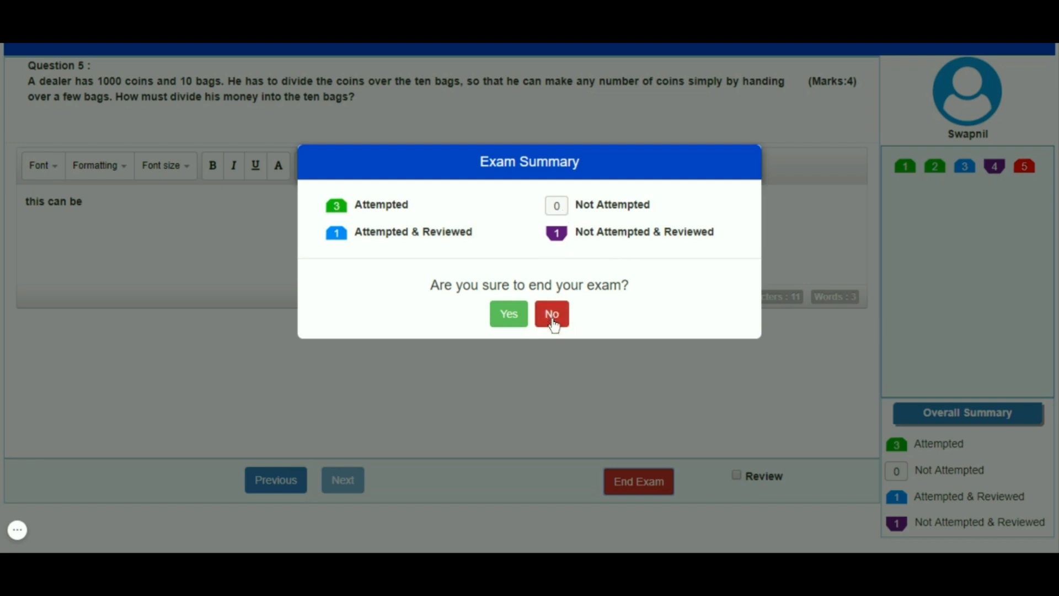
pyautogui.moveTo(555, 335)
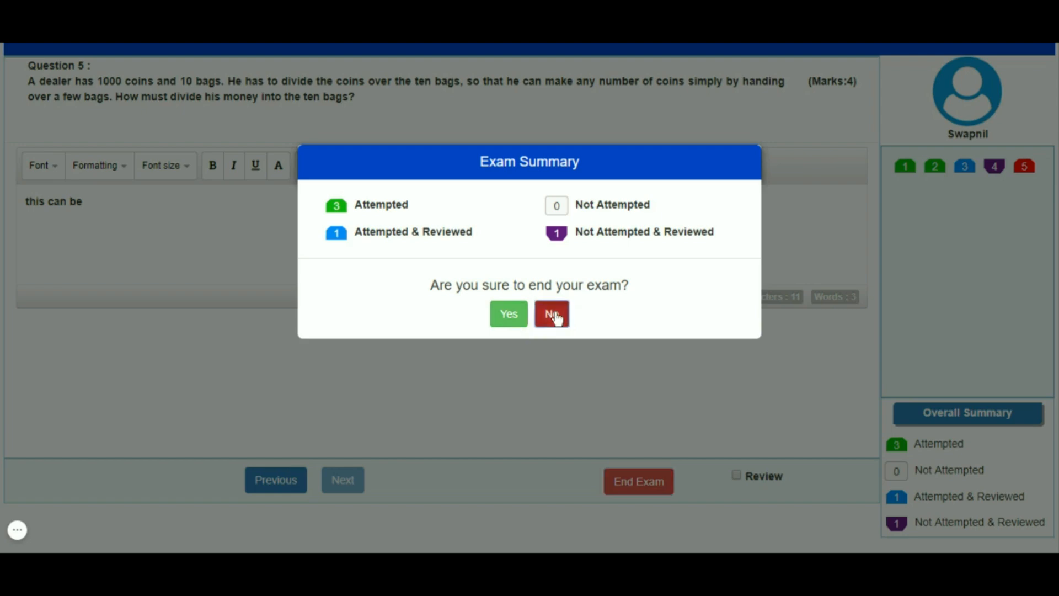
pyautogui.click(552, 313)
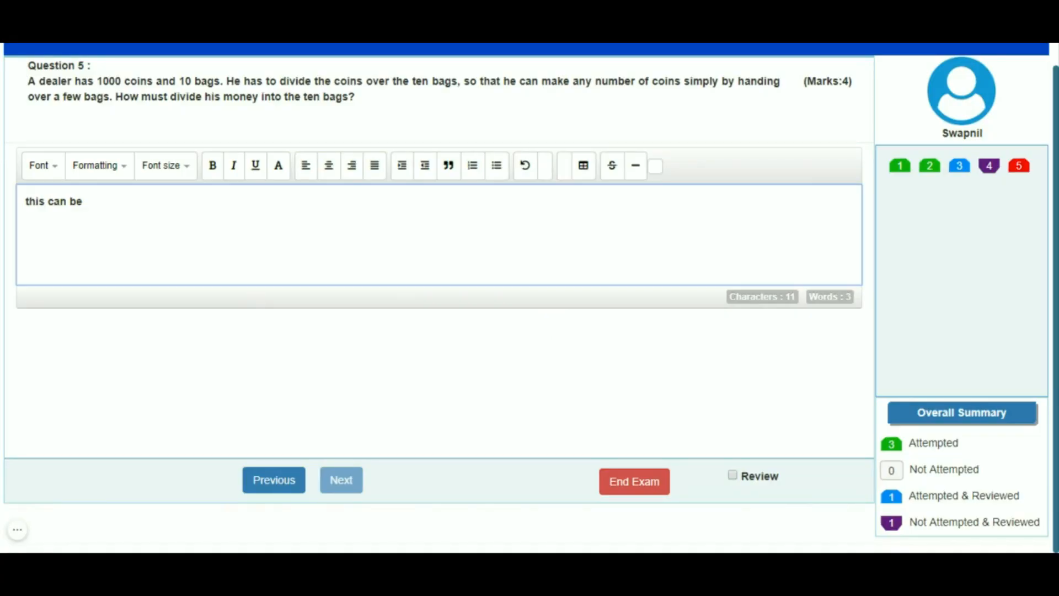
# Complete Question 5's answer as 'this can be solved' and revisit Question 3 from the palette
pyautogui.write('solved')
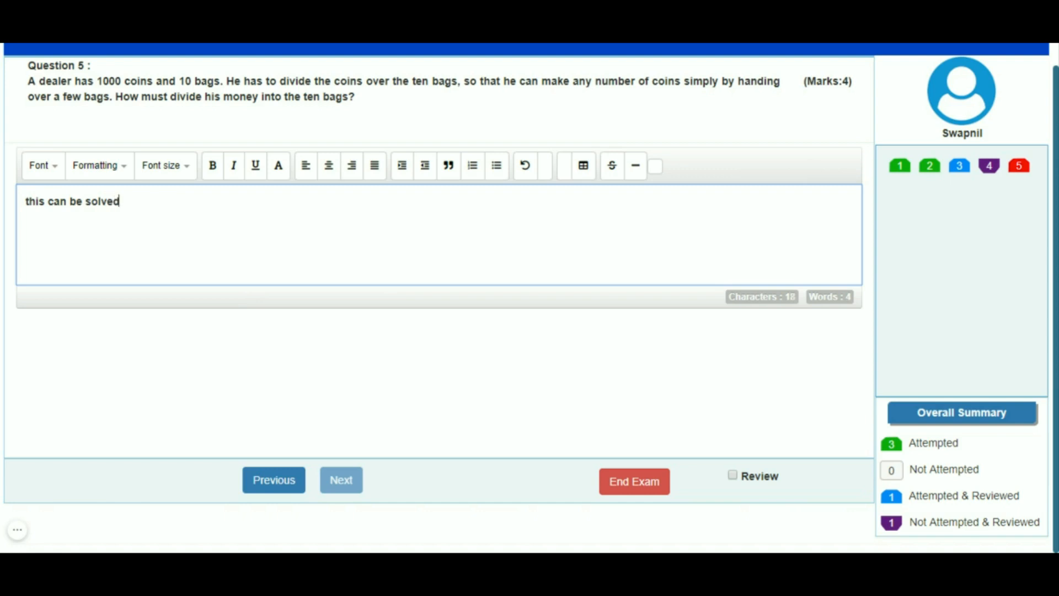
pyautogui.click(959, 166)
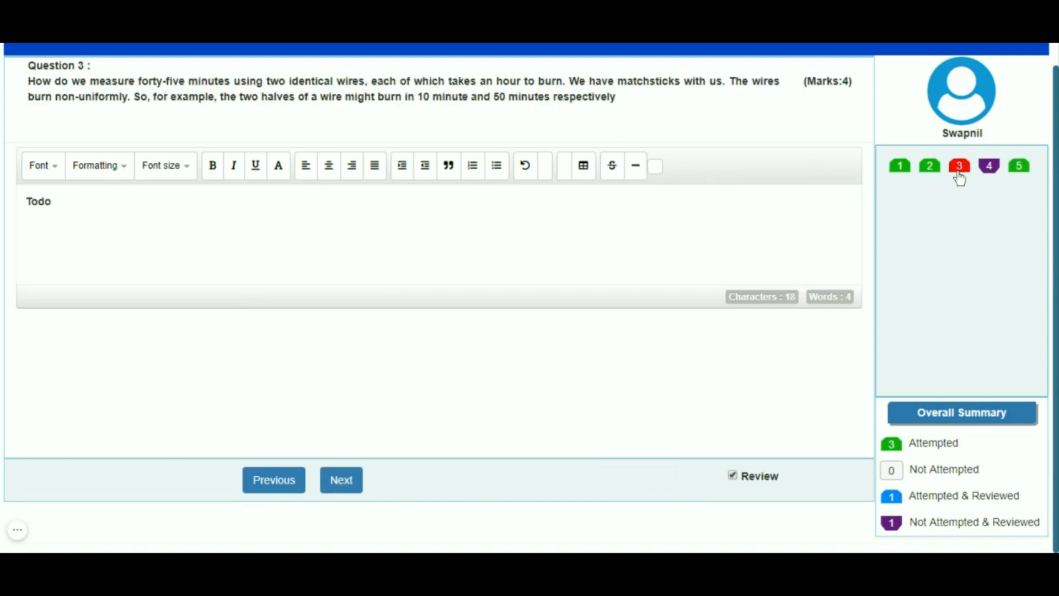
pyautogui.click(898, 166)
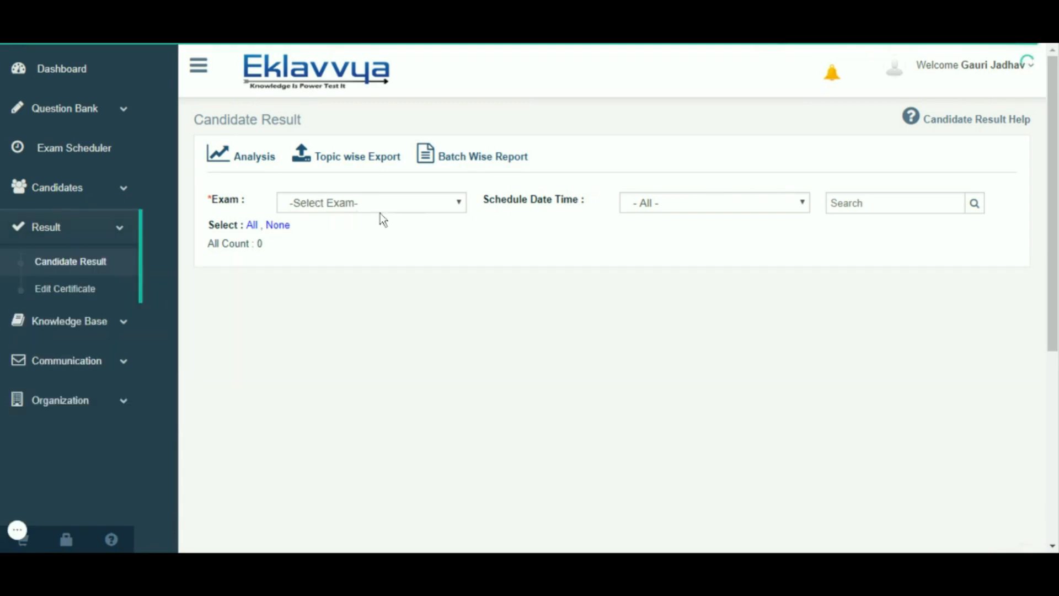
# Open the candidate's Short Note Exam answer paper for marking, starting at Question 1
pyautogui.click(371, 203)
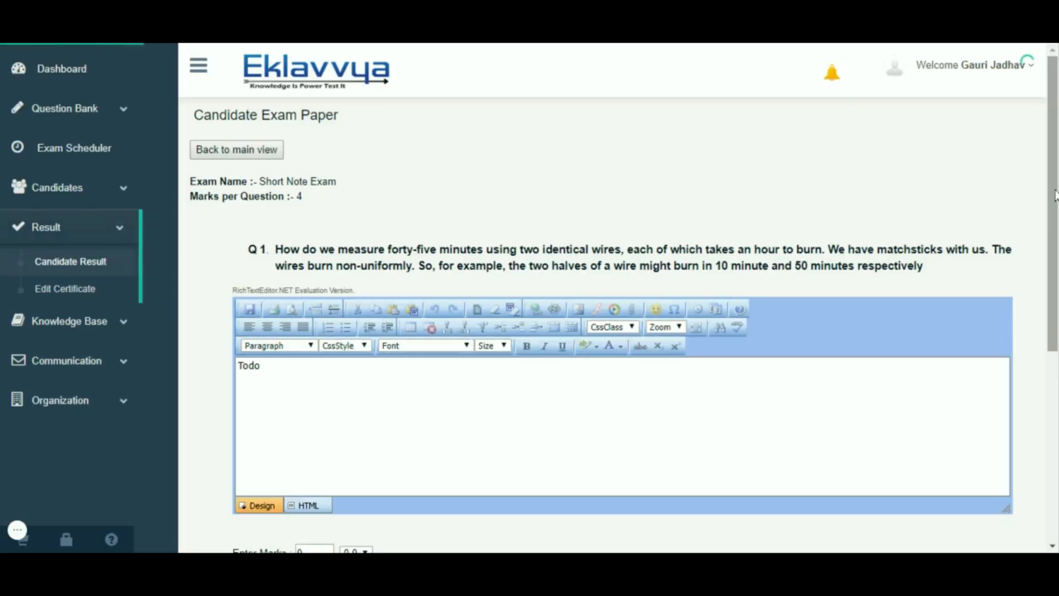
# Give question 1 a mark of 1, save it and proceed to question 2
pyautogui.scroll(-3)
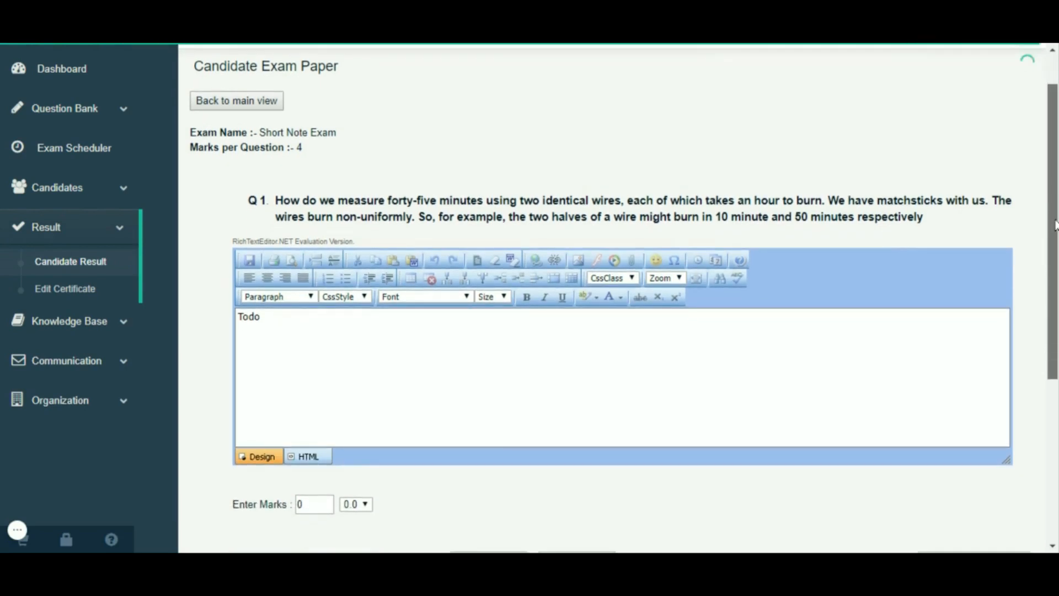
pyautogui.scroll(-3)
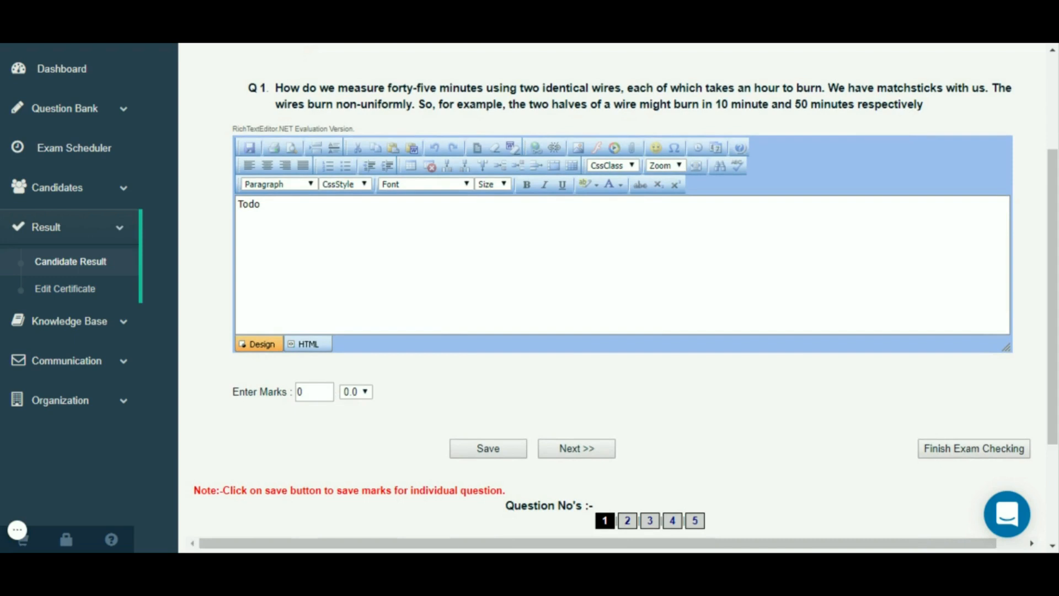
pyautogui.write('1')
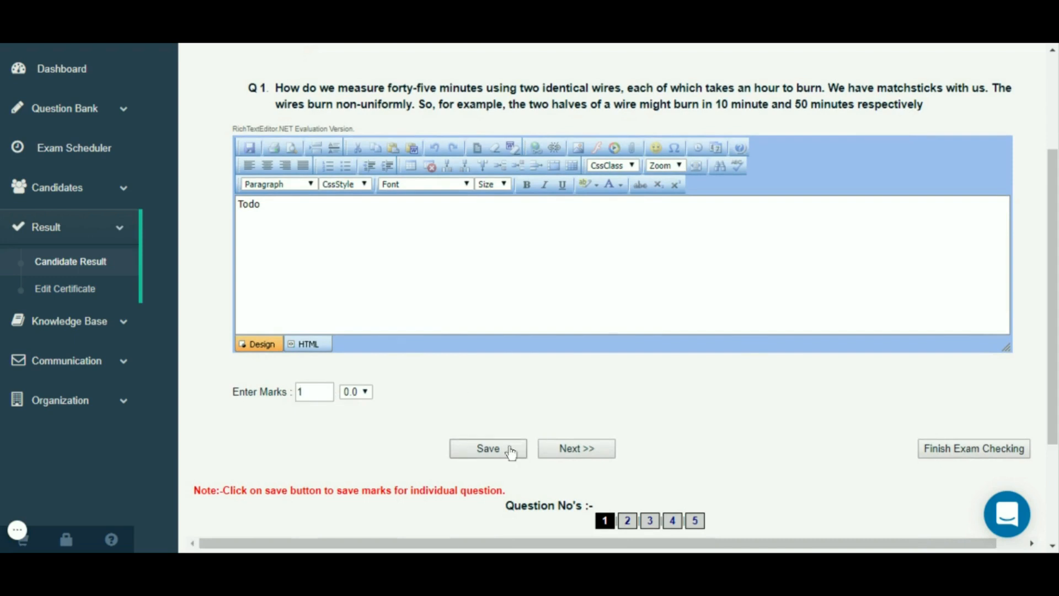
pyautogui.scroll(-3)
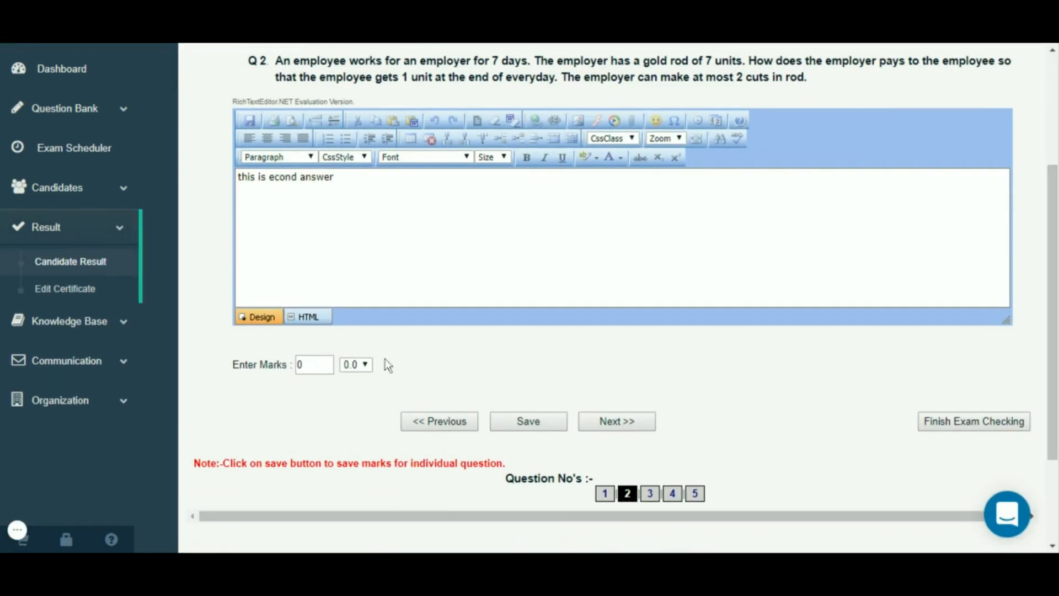
# Give question 2 a mark of 2 and advance to question 3's answer
pyautogui.write('2')
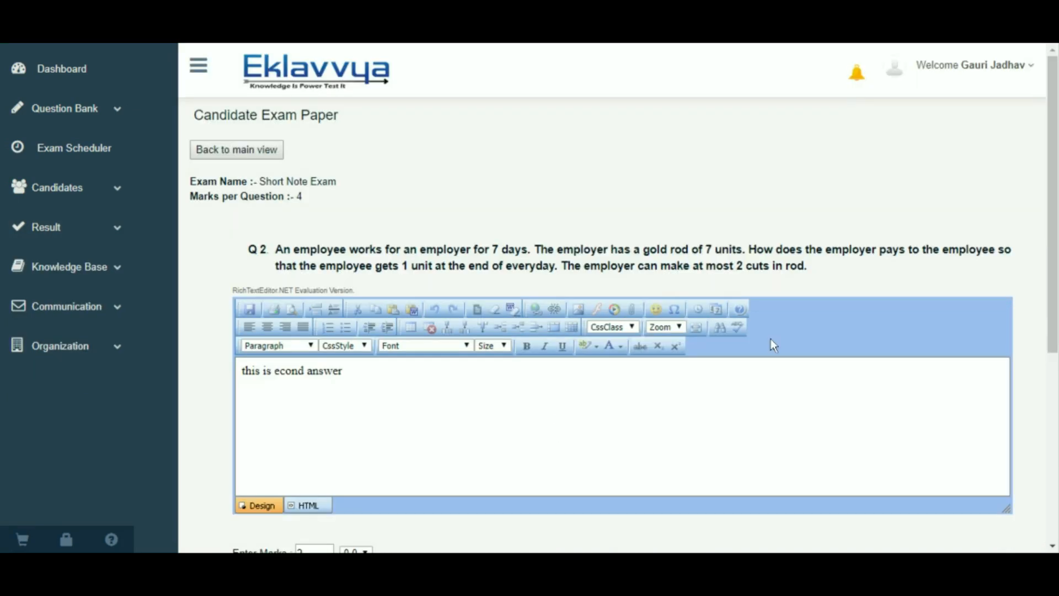
pyautogui.scroll(-3)
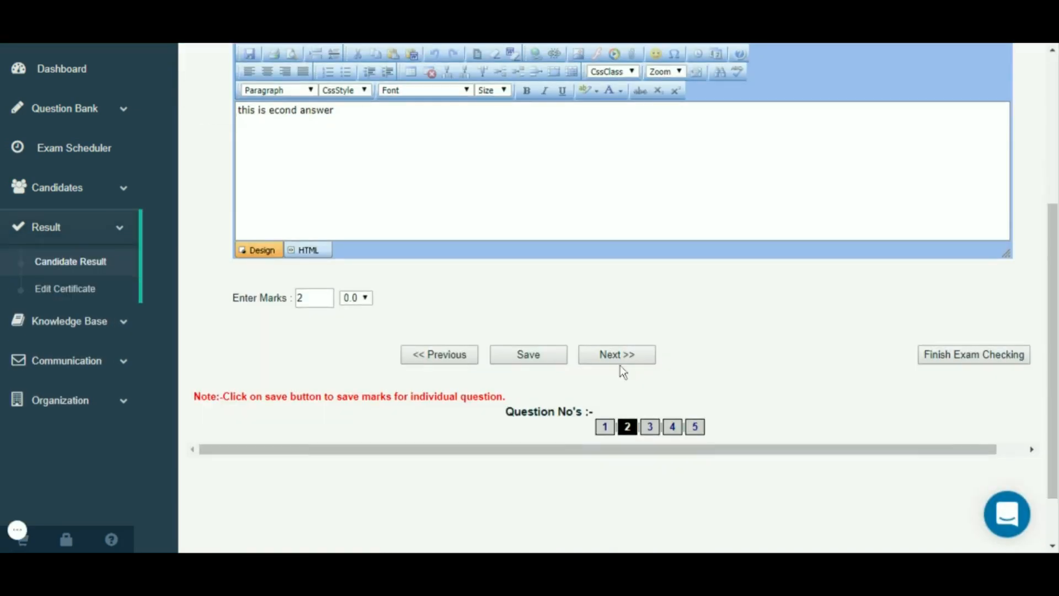
pyautogui.click(615, 354)
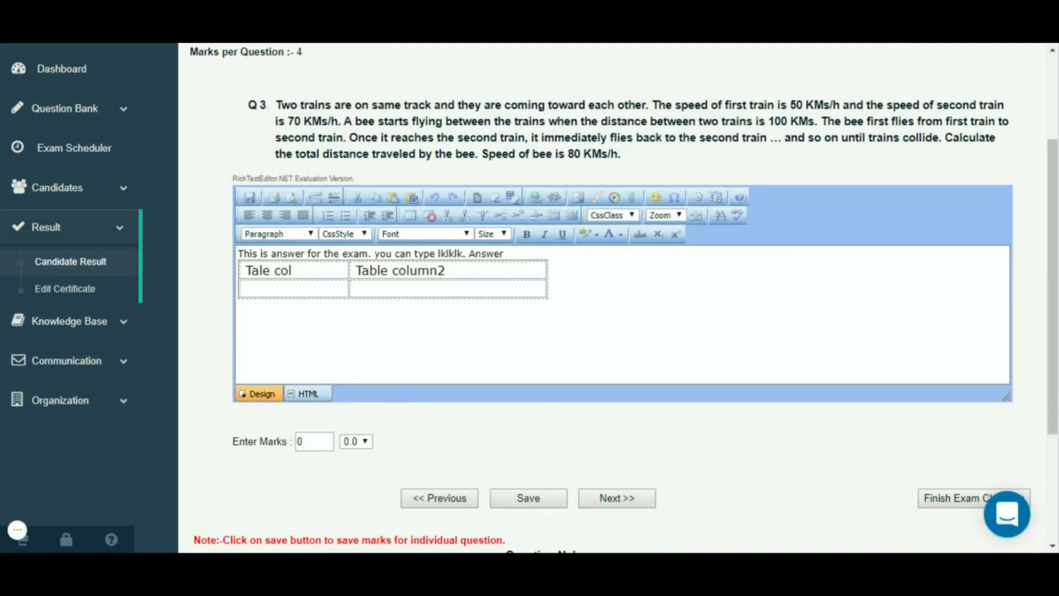
# Give question 3 a mark of 2 and advance to question 4's blank answer
pyautogui.write('2')
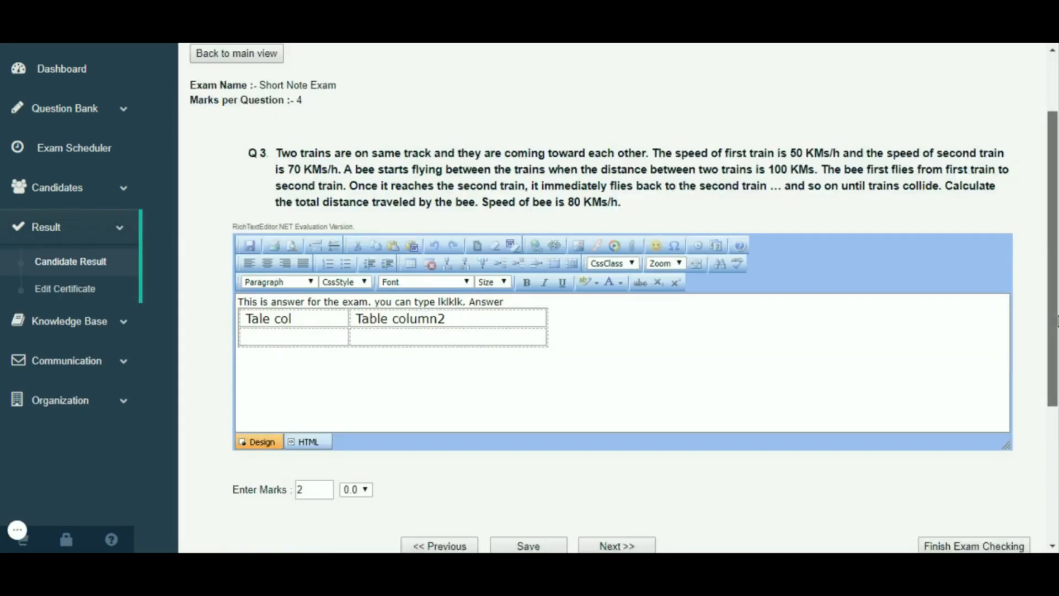
pyautogui.click(616, 546)
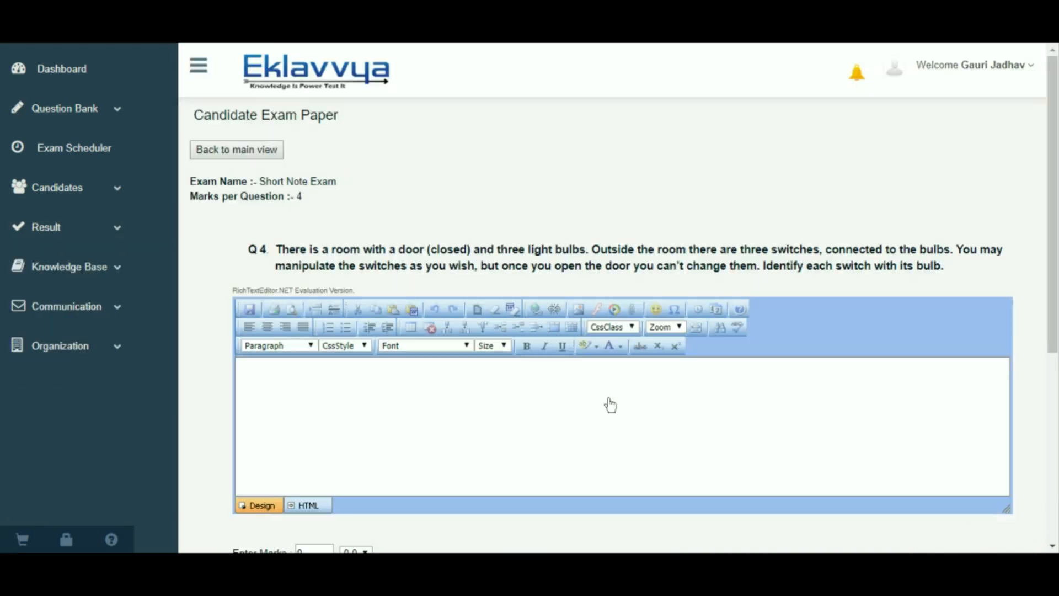
pyautogui.scroll(-3)
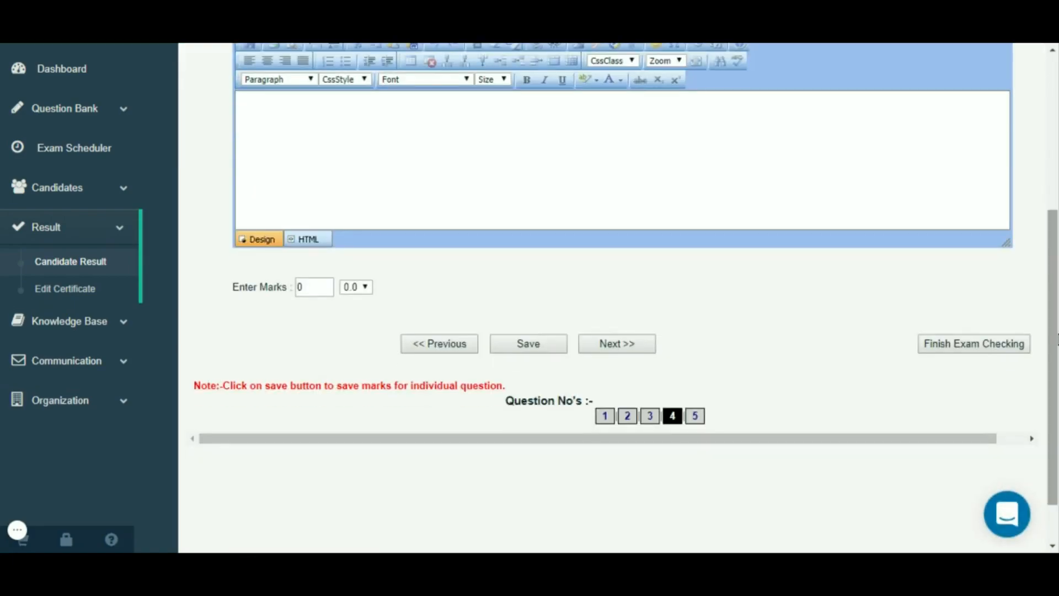